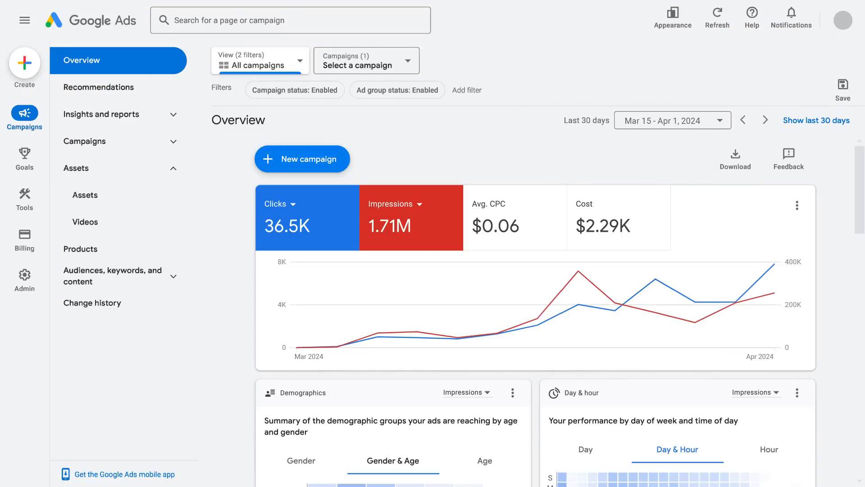
Start a new campaign from the + Create menu to reach the objective choice.
click(302, 158)
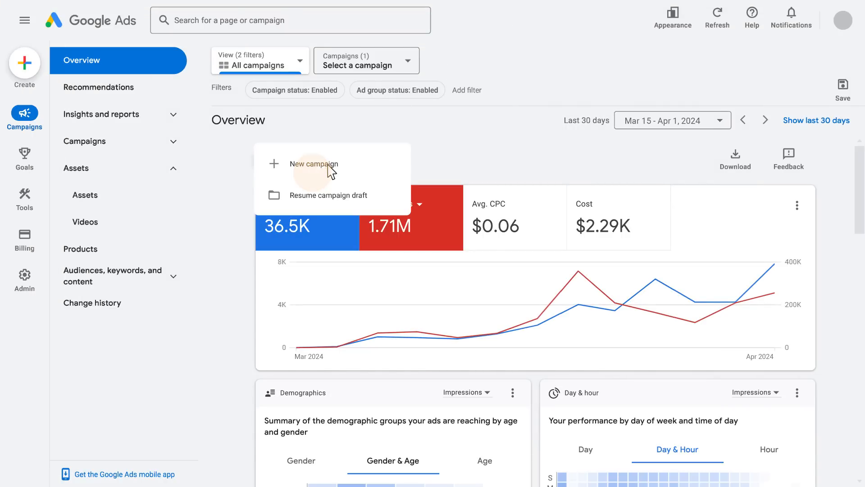
click(313, 163)
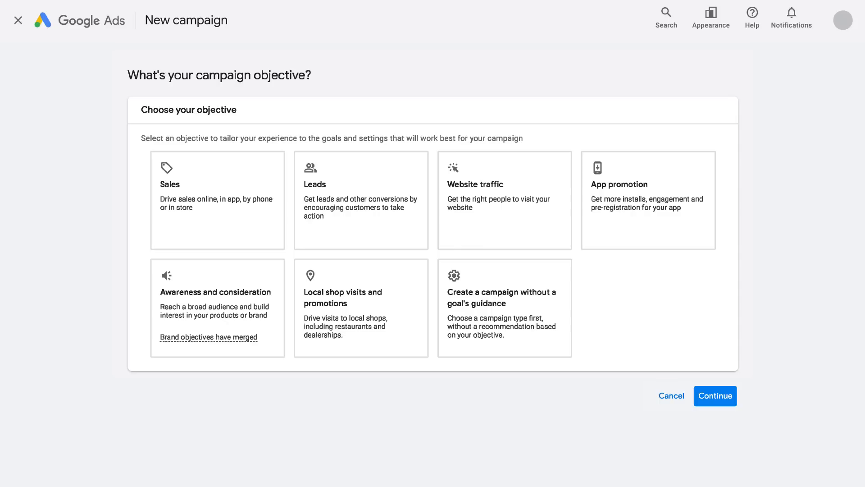
Choose Sales as the campaign objective and accept its conversion goals.
click(361, 200)
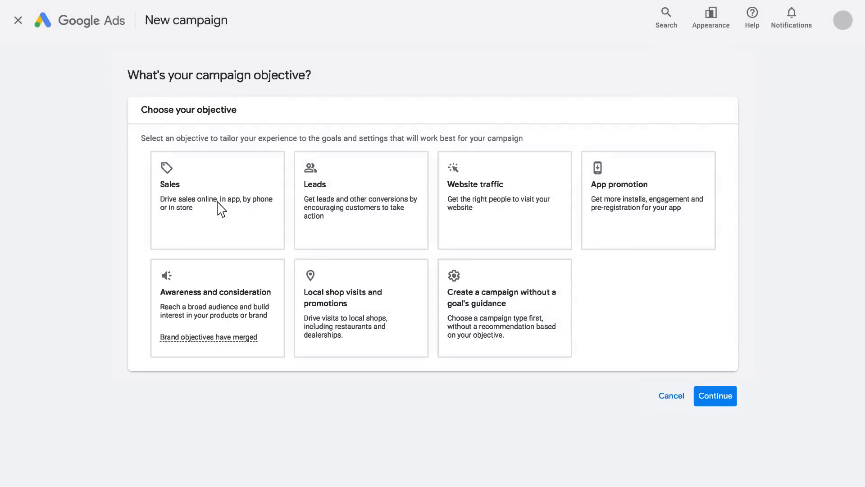
click(218, 200)
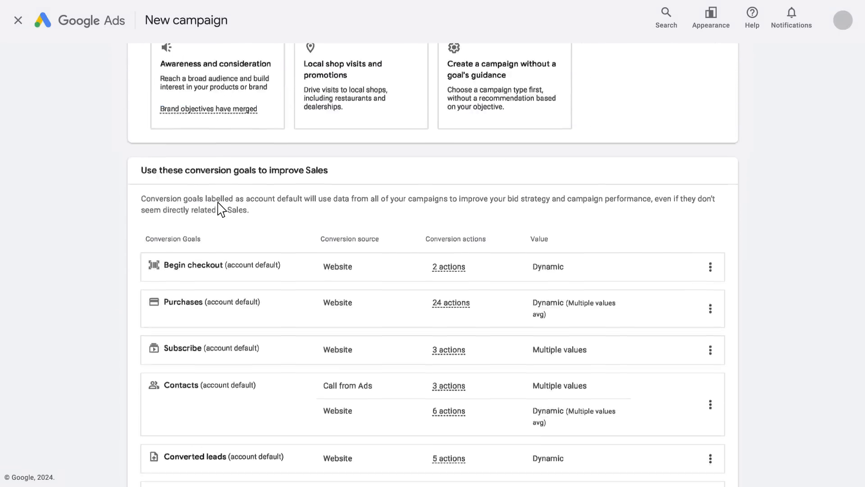
scroll(down, 3)
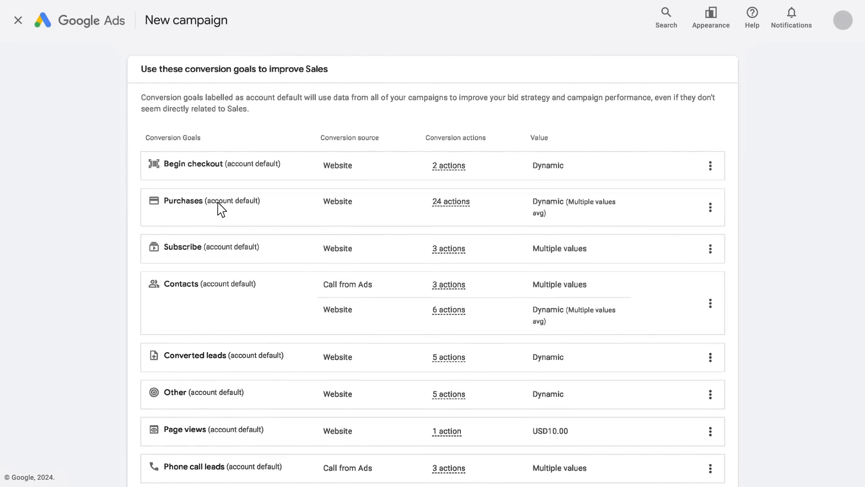
scroll(down, 3)
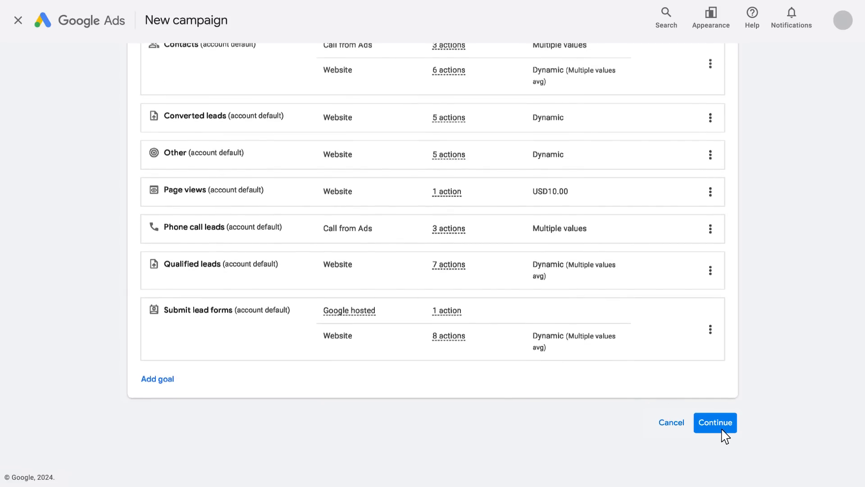
click(715, 422)
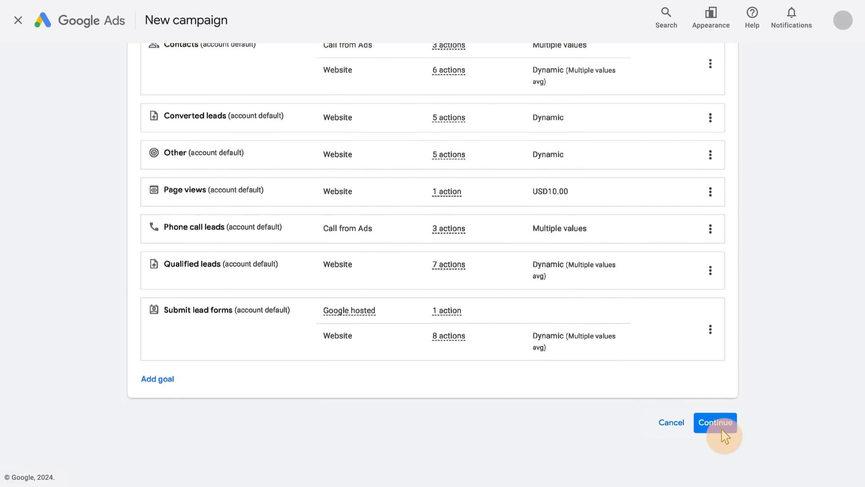
click(714, 422)
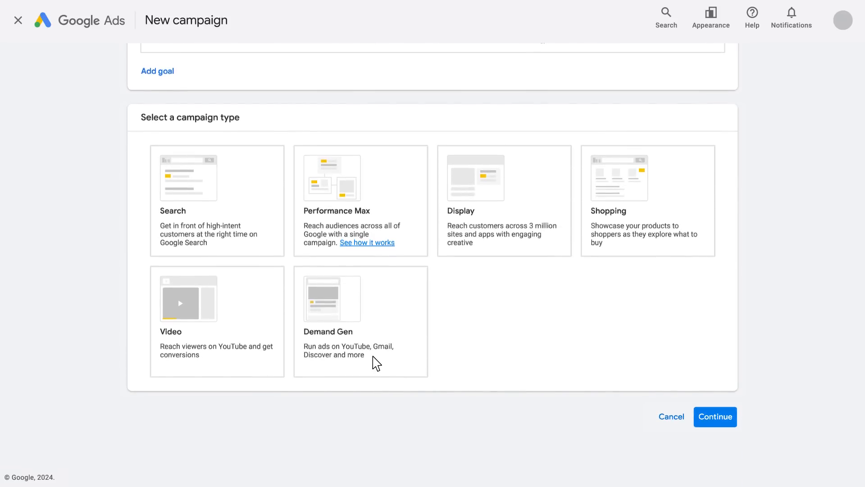
Choose Demand Gen as the campaign type.
click(360, 320)
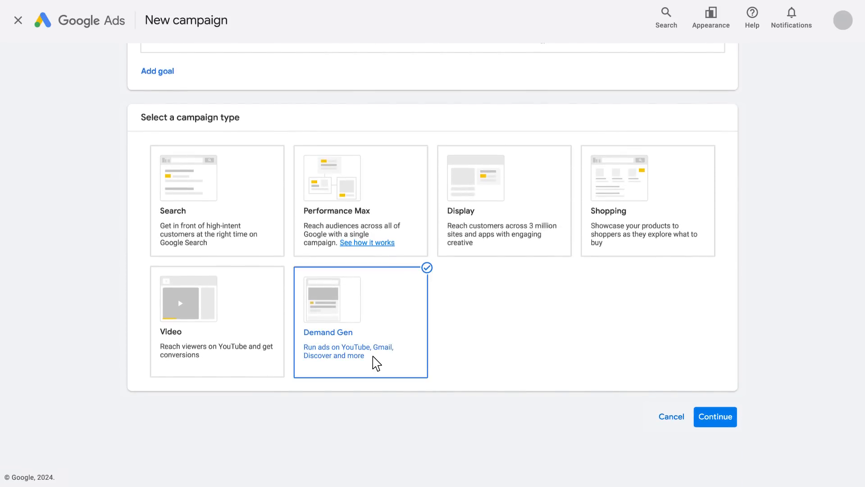
Continue to the campaign settings, keeping Conversions as the goal, down to Target CPA and Budget.
click(714, 416)
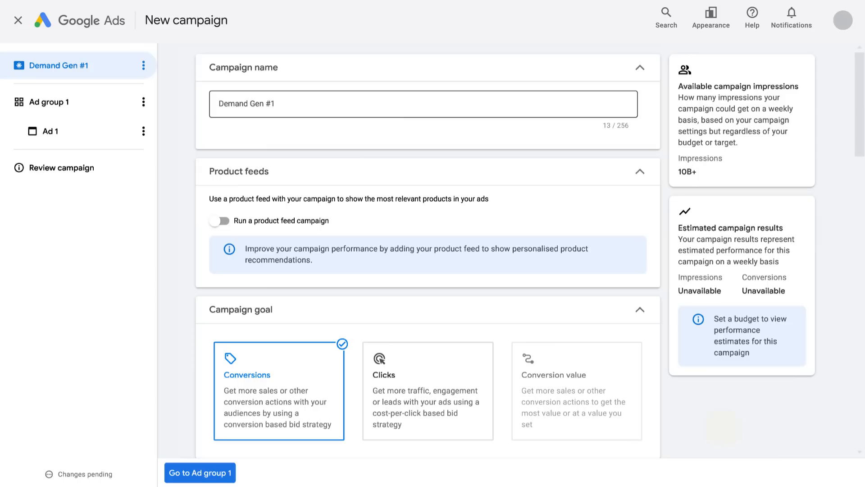
scroll(down, 3)
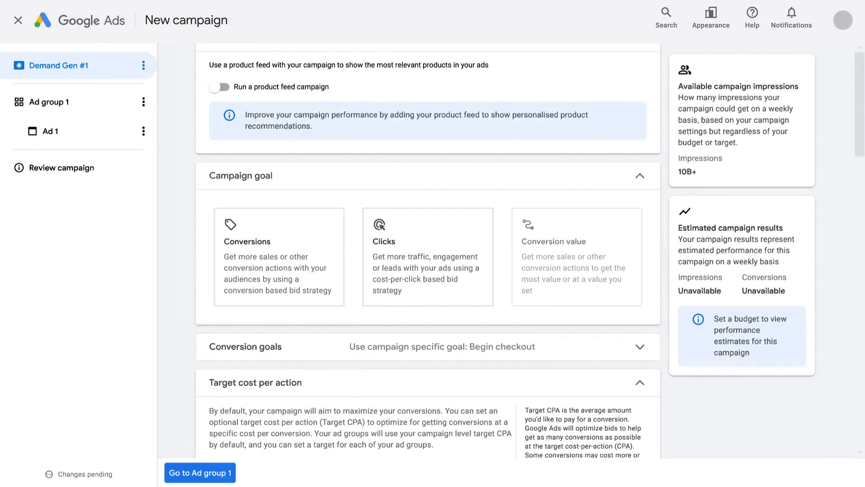
click(278, 257)
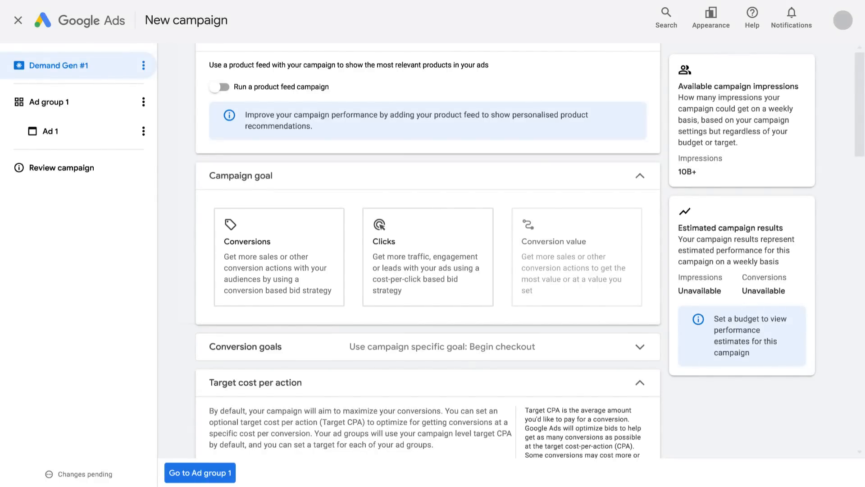
click(428, 257)
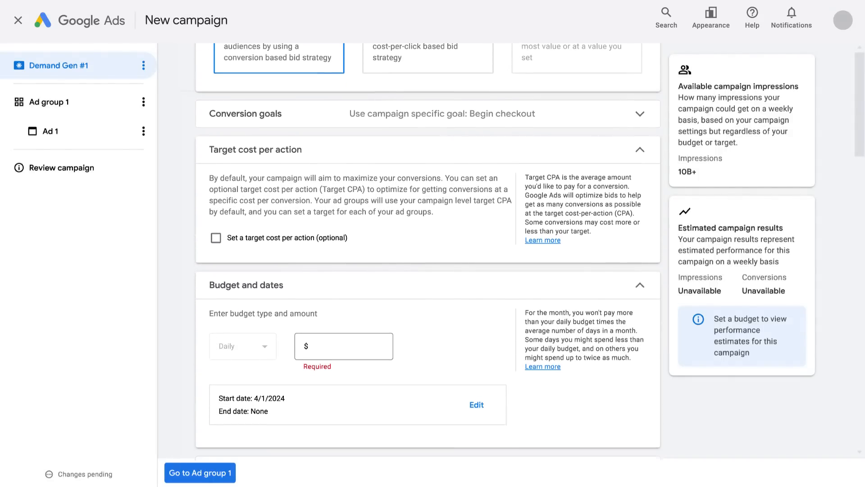
scroll(down, 3)
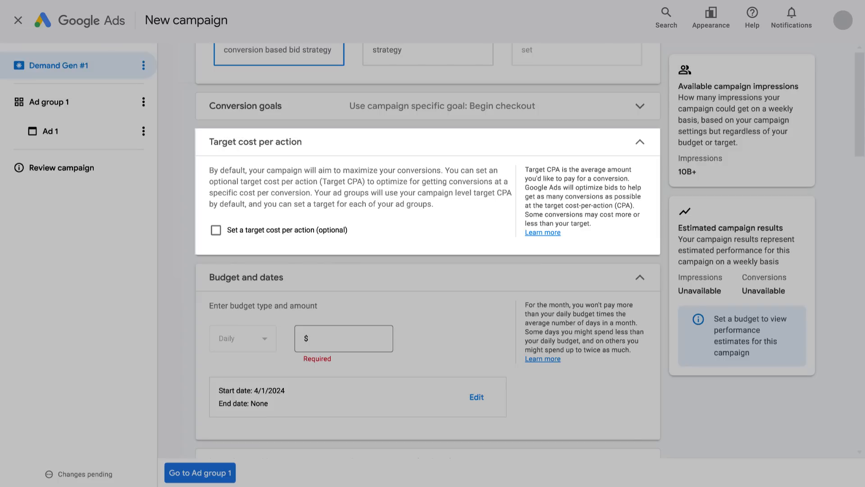
mouse_move(808, 431)
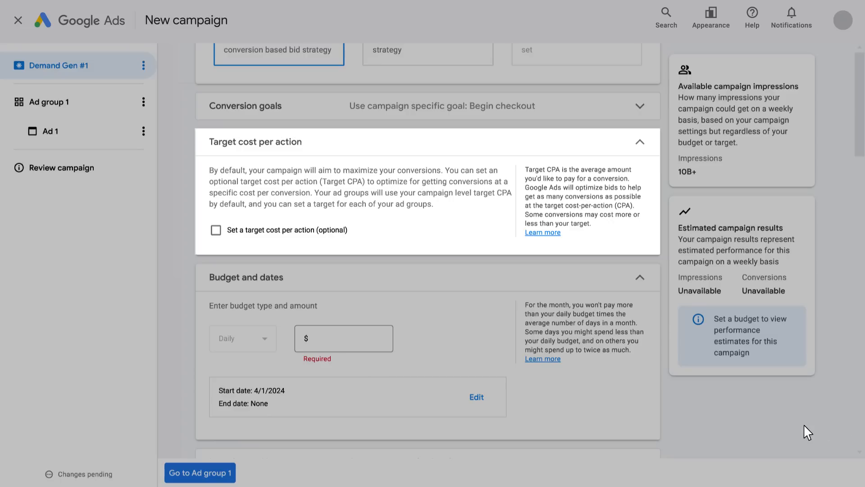
Enable target cost per action, enter 12, then accept the recommended $15.50 target.
click(216, 230)
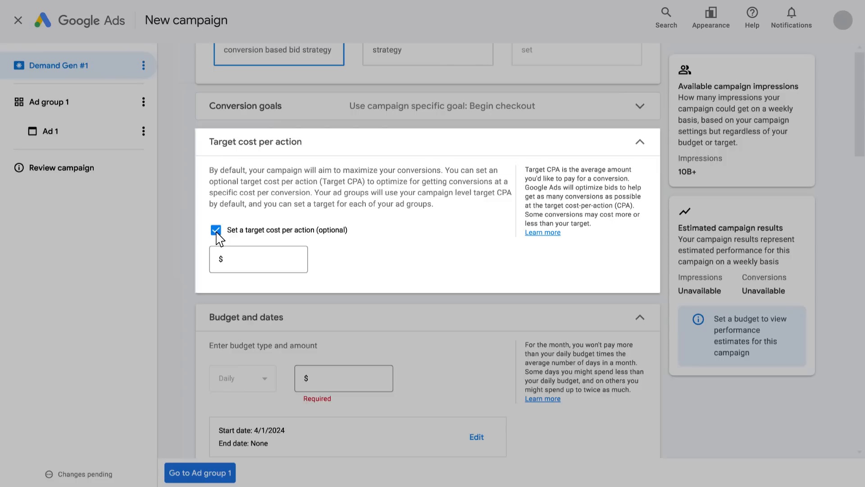
text(12.00)
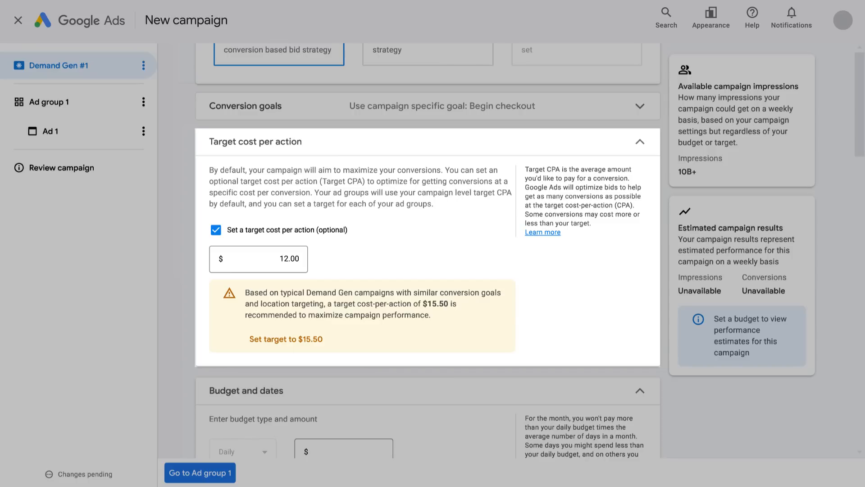
click(285, 339)
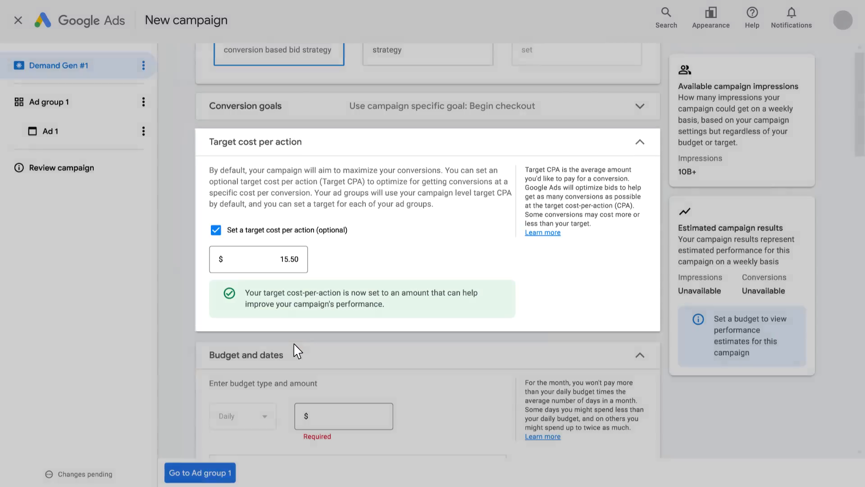
Enter a daily budget of 5000.00 and set the campaign end date to Apr 30, 2024.
scroll(down, 3)
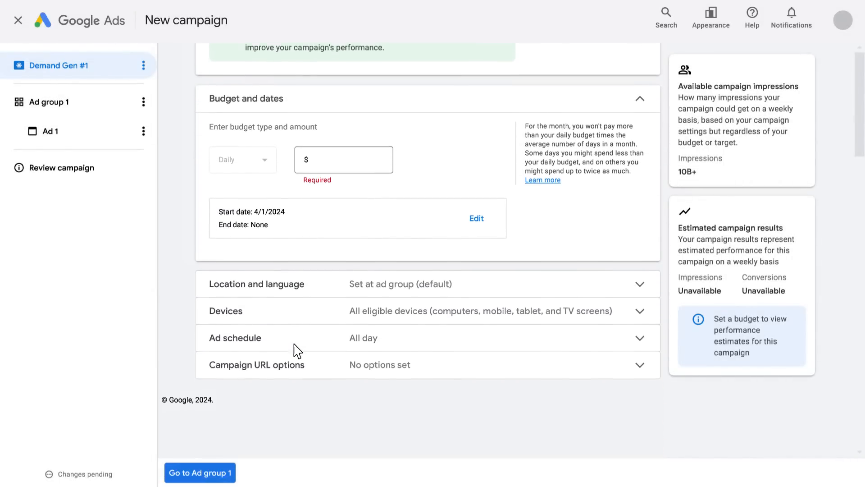
scroll(down, 3)
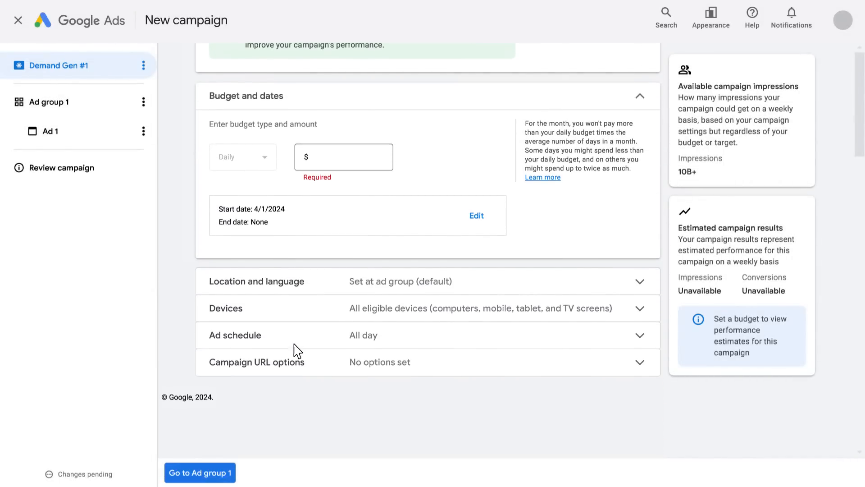
mouse_move(352, 183)
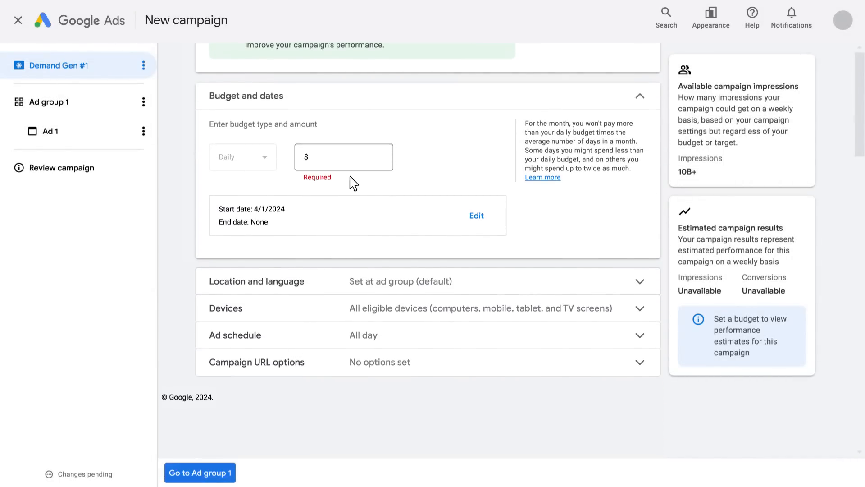
text(5000.00)
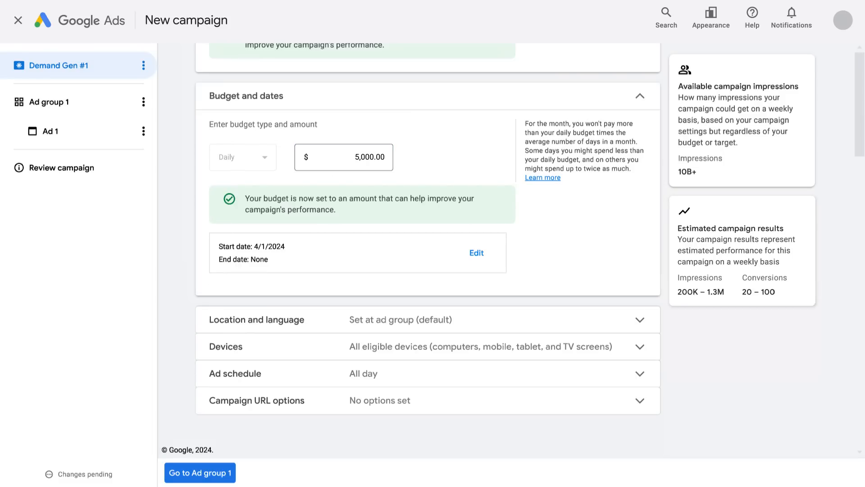
click(476, 253)
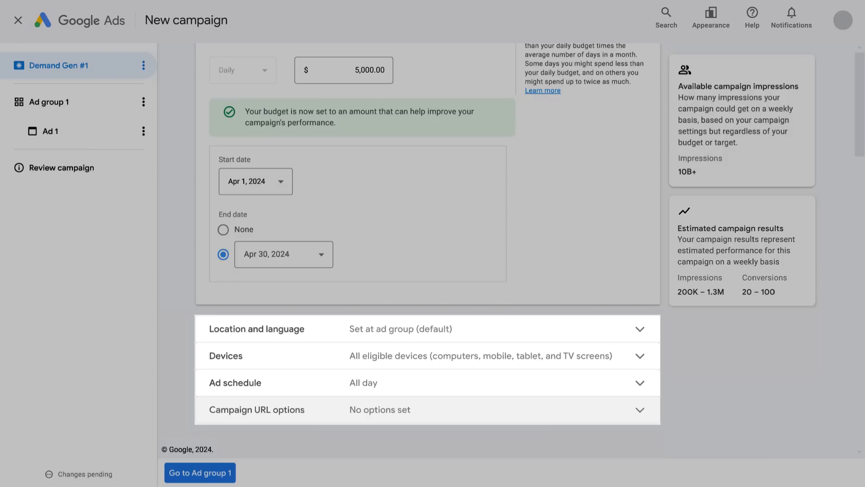
click(199, 472)
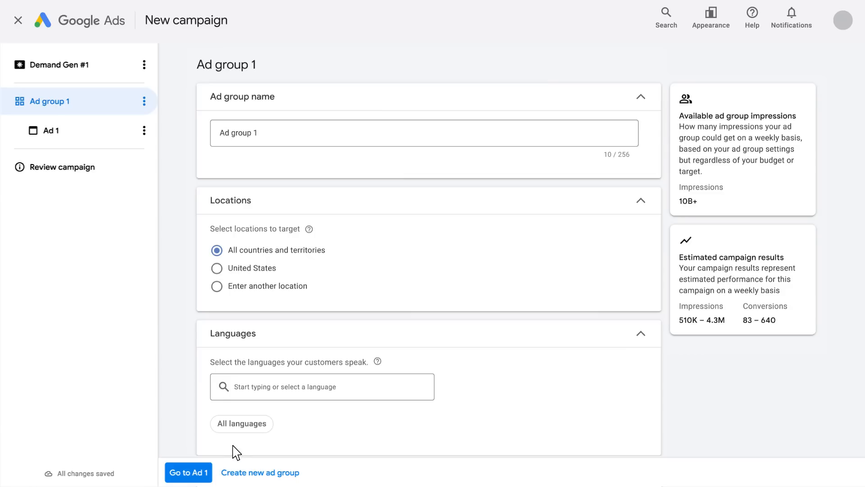
Scroll to the Audience section to begin the Coffee lovers audience.
scroll(down, 3)
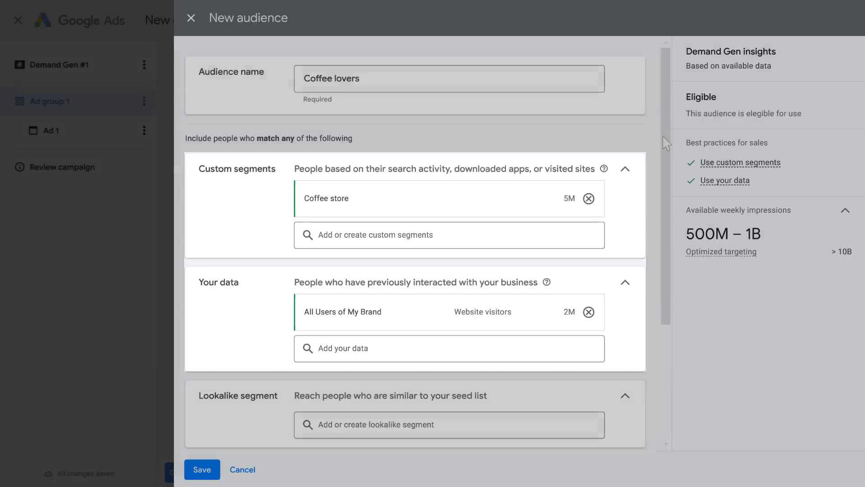
Search 'Coffee Shop Regulars' in Interests & detailed demographics, then browse interest categories.
scroll(down, 3)
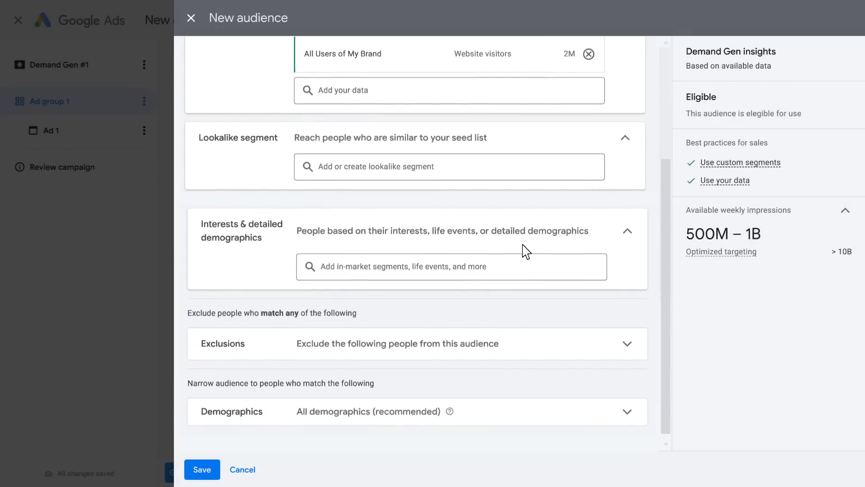
click(450, 267)
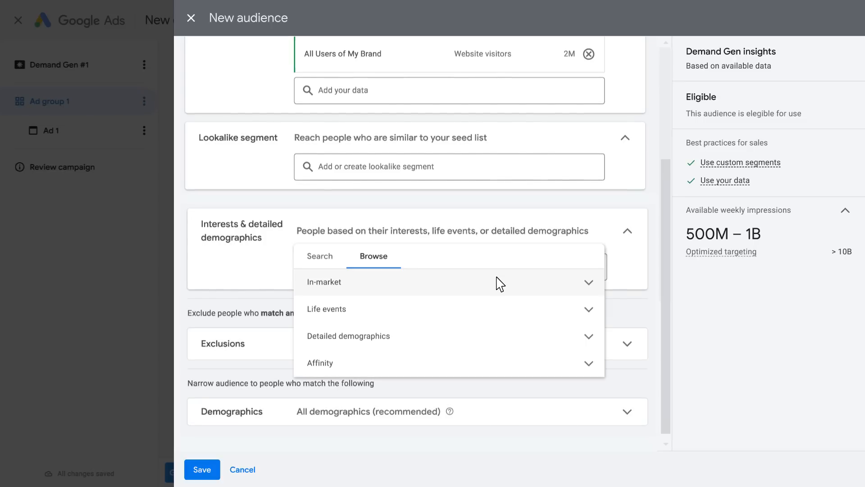
text(Coffe)
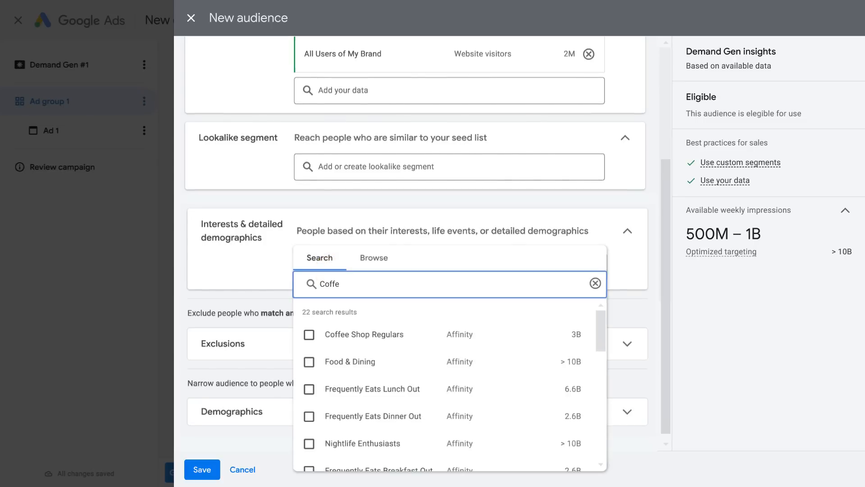
text(Coffee Shop Regulars)
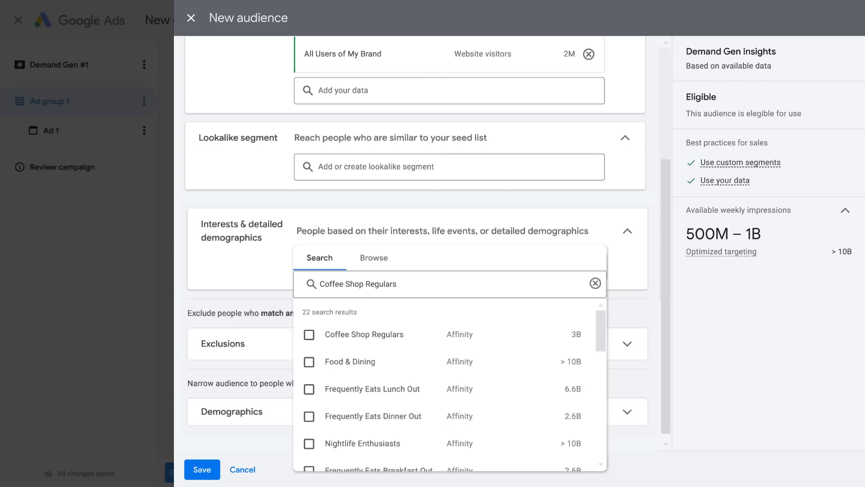
mouse_move(702, 366)
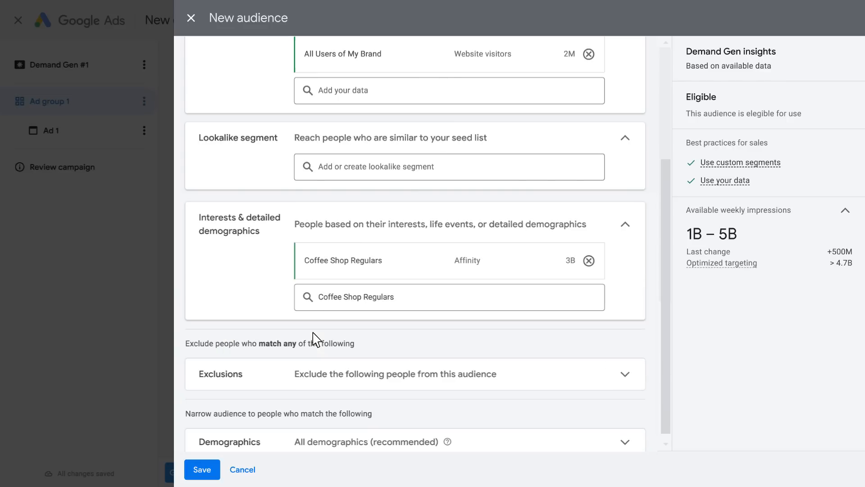
click(373, 292)
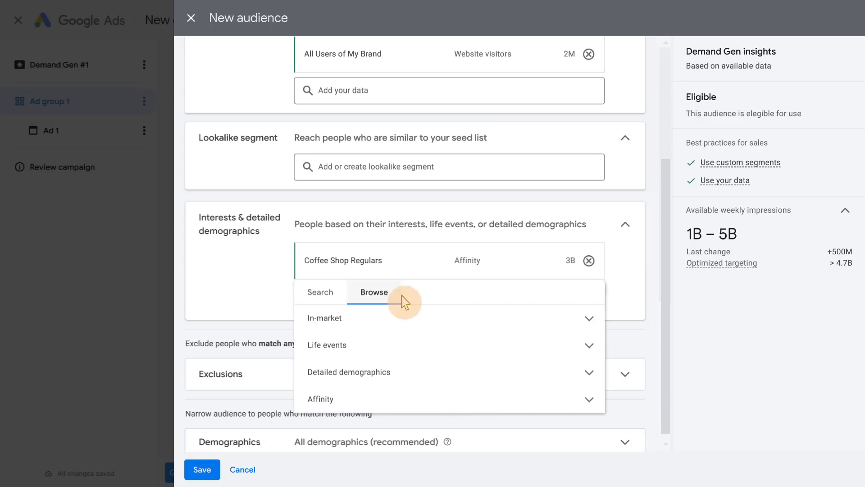
mouse_move(399, 319)
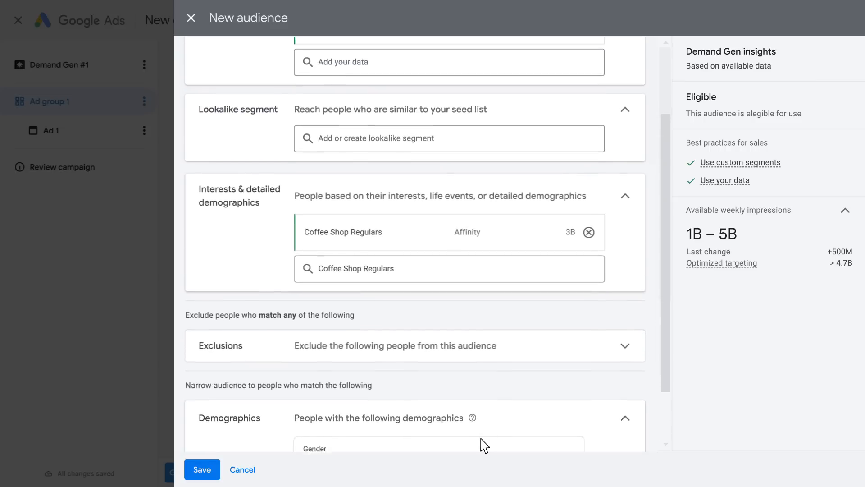
Start a new segment from the Lookalike segment search box.
click(449, 139)
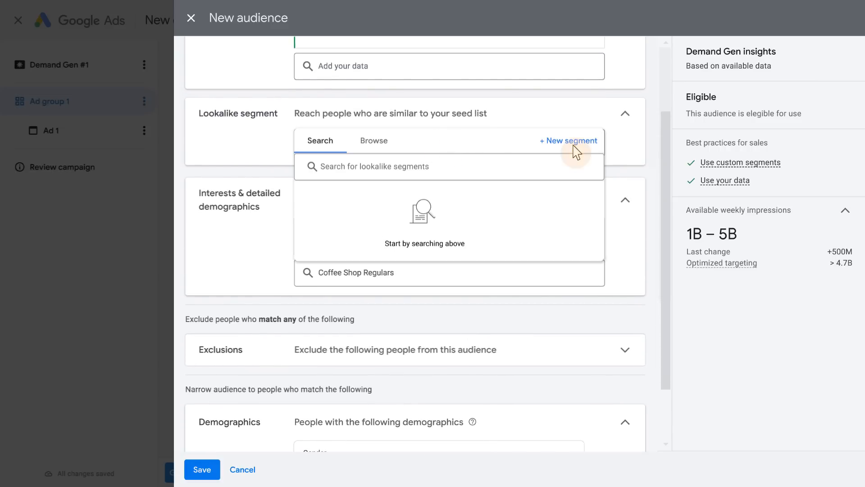
click(568, 140)
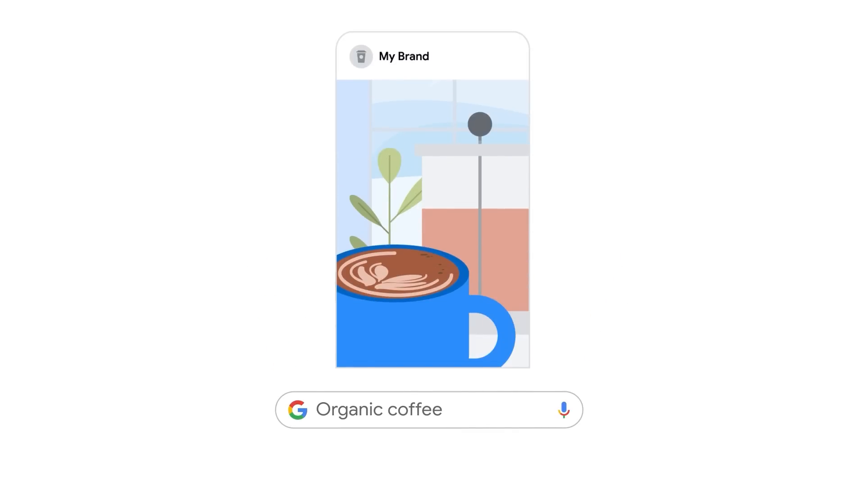
Type 'Vegan mi' into the search before saving the Coffee lovers audience.
text(Vegan mi)
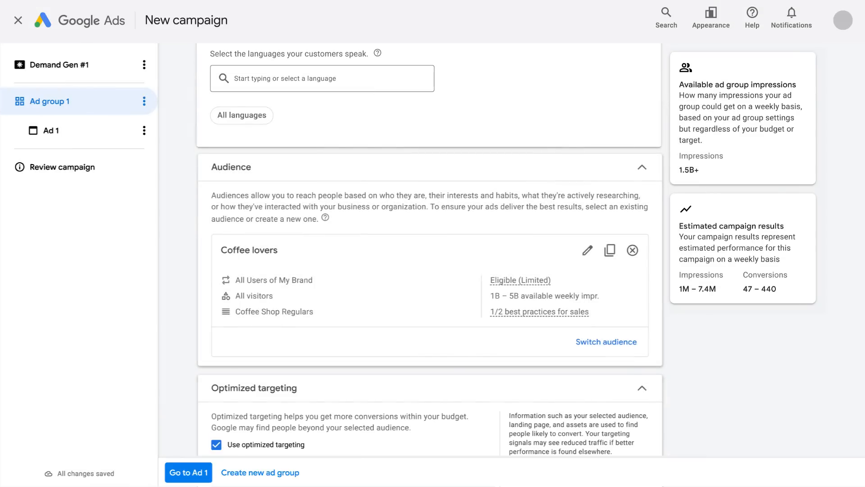
Keep optimized targeting and the 15.50 target, then go on to Ad 1.
scroll(down, 3)
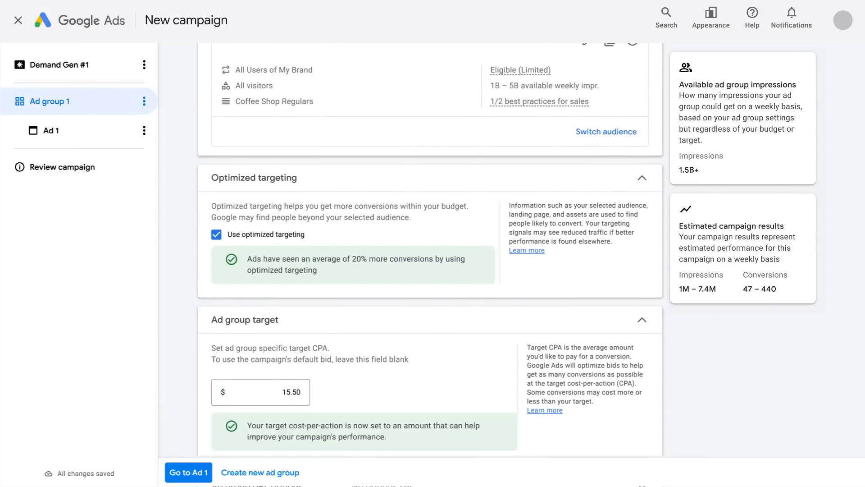
scroll(down, 3)
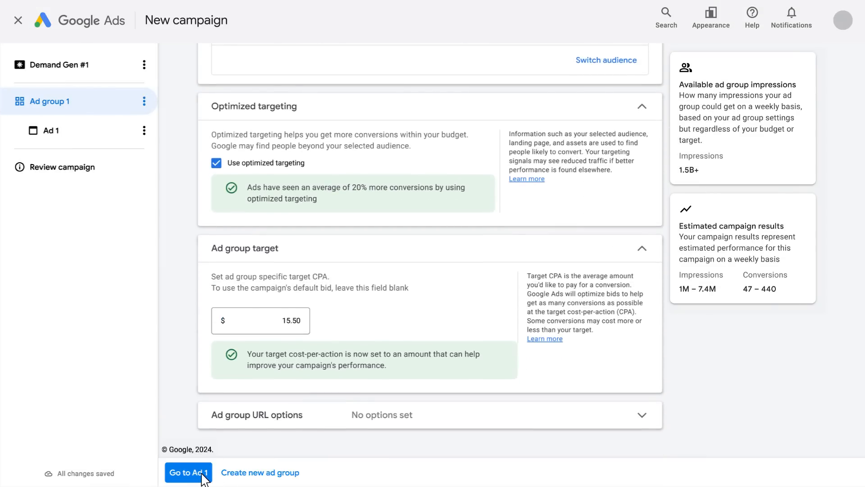
click(188, 472)
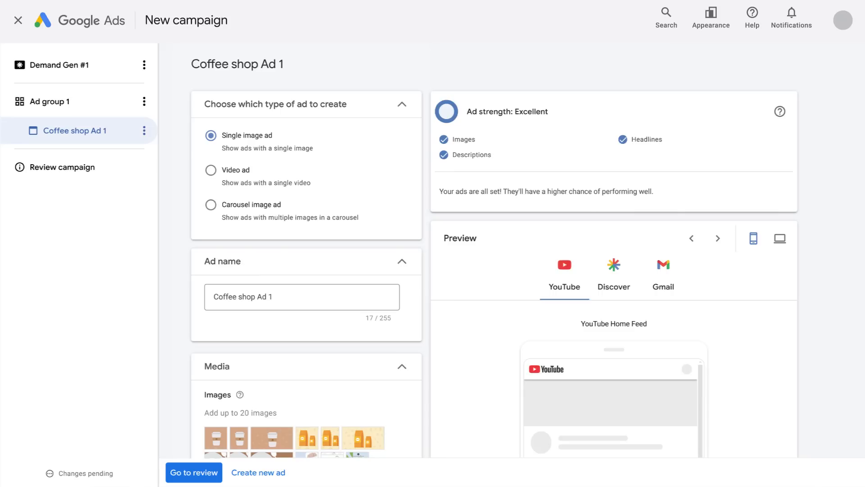
scroll(down, 3)
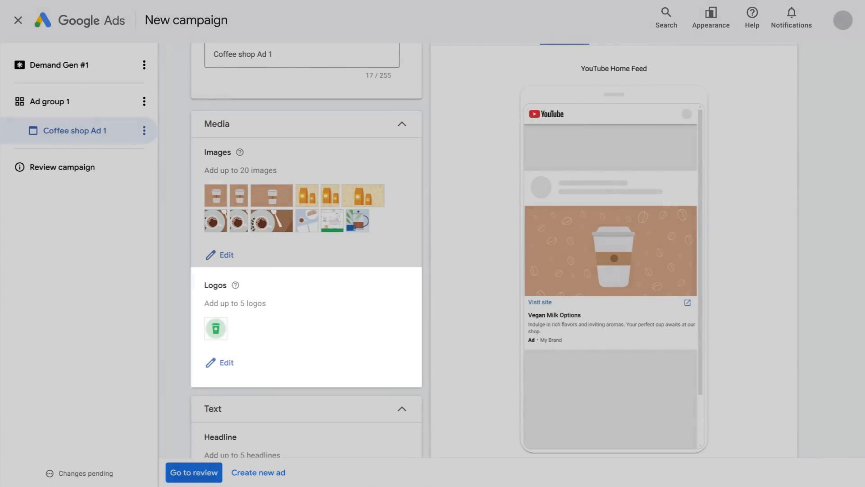
scroll(down, 3)
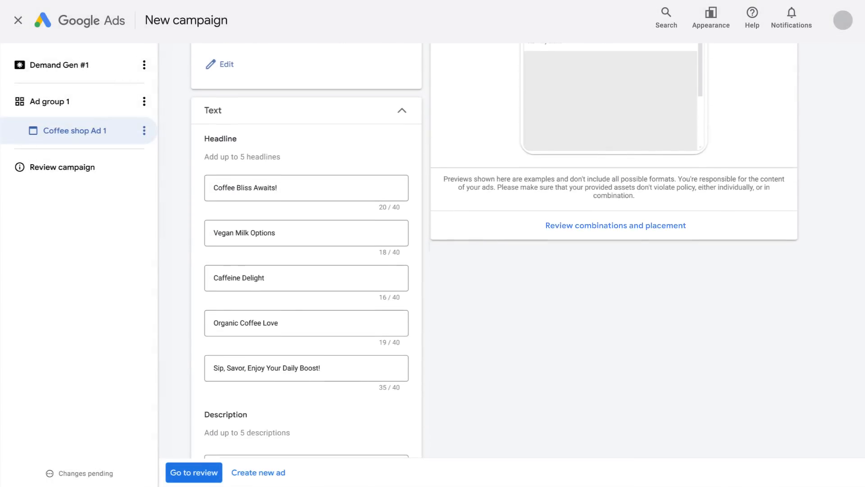
scroll(down, 3)
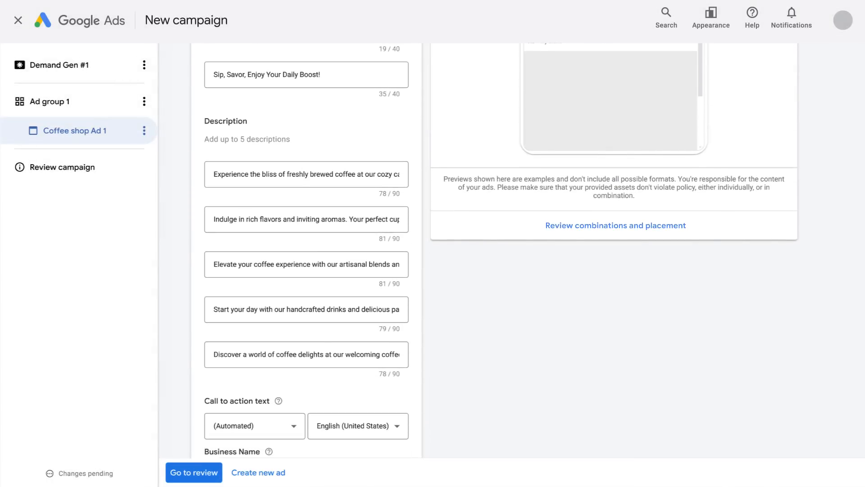
scroll(down, 3)
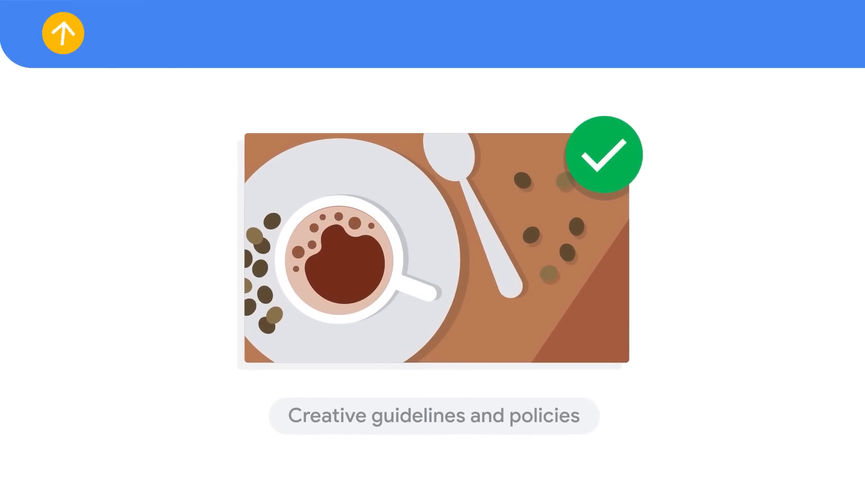
Review the campaign summary and publish Demand Gen #1 so it lists enabled at $5,000.00/day.
click(62, 33)
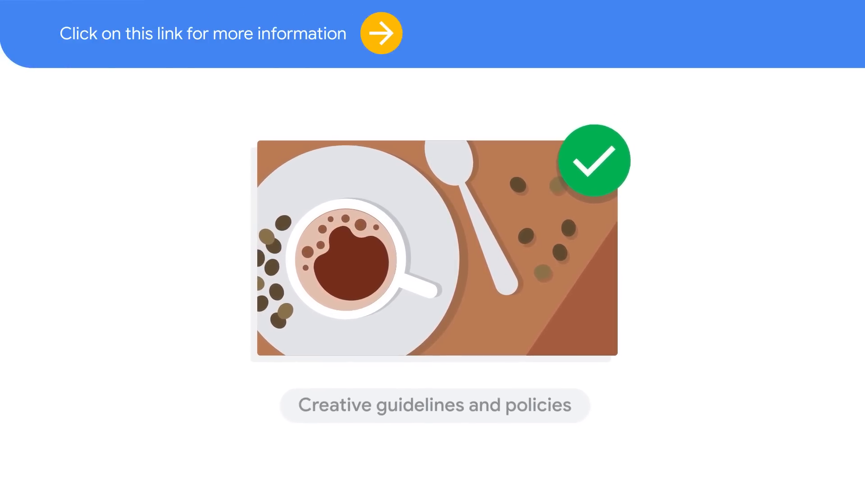
scroll(down, 3)
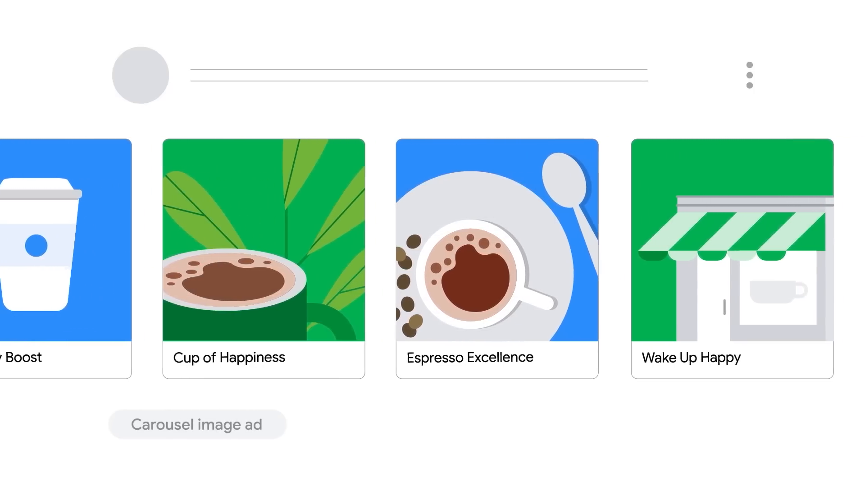
scroll(left, 3)
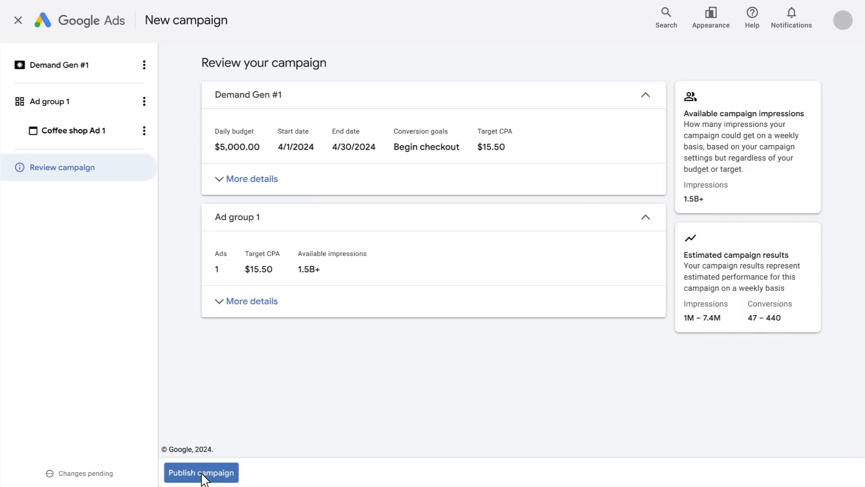
click(201, 472)
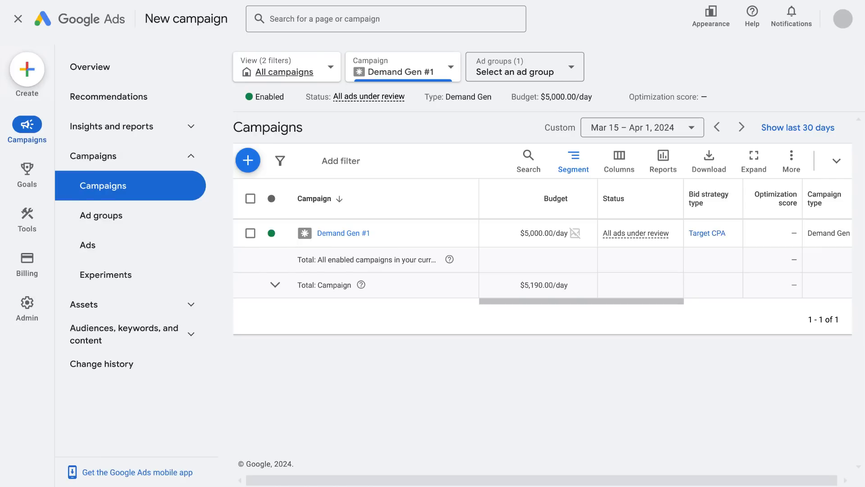